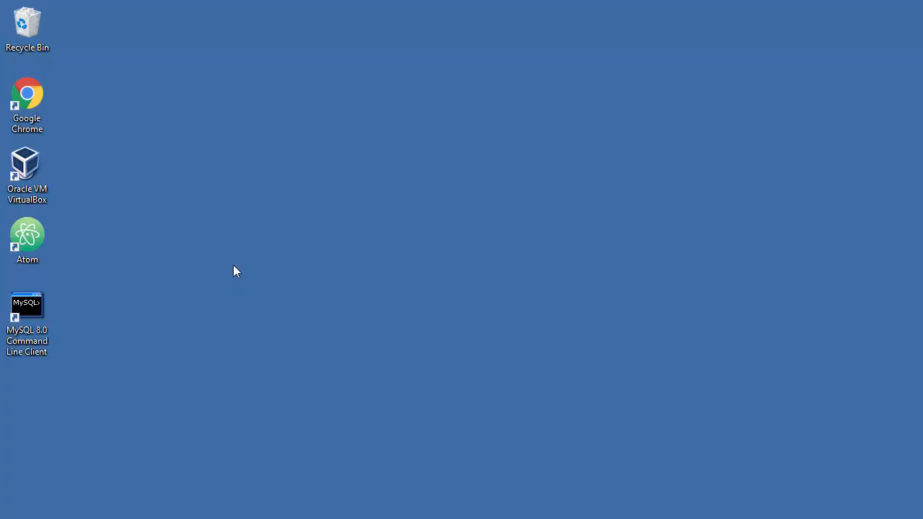
mouse_move(171, 249)
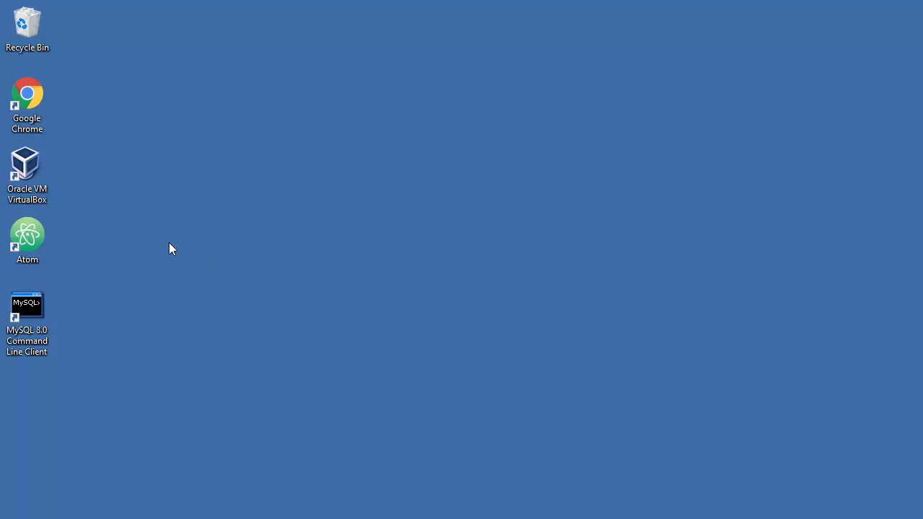
Launch the MySQL 8.0 Command Line Client, reposition its window, and log in with the password
double_click(27, 318)
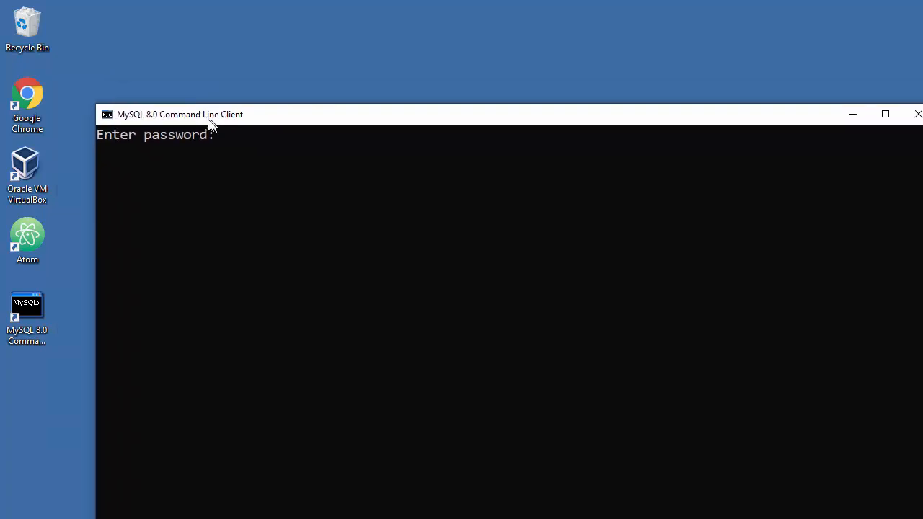
left_click_drag(209, 120, 195, 89)
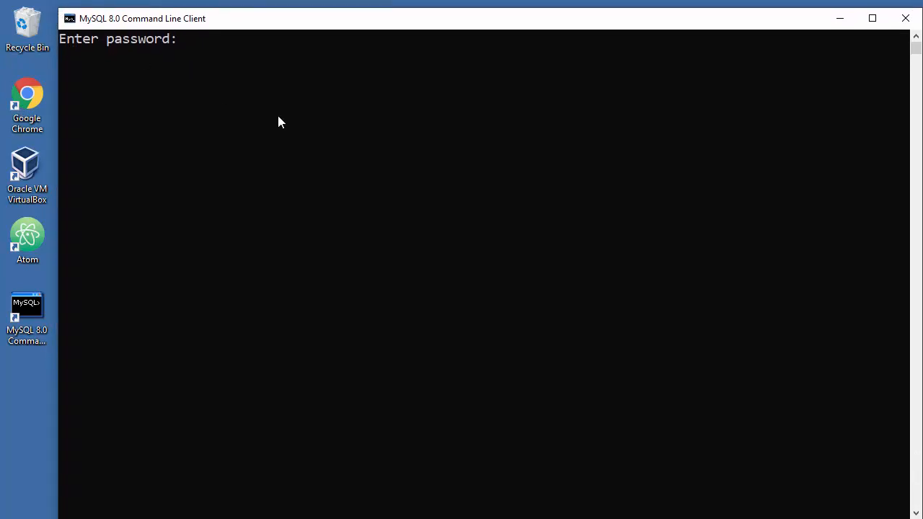
type("****")
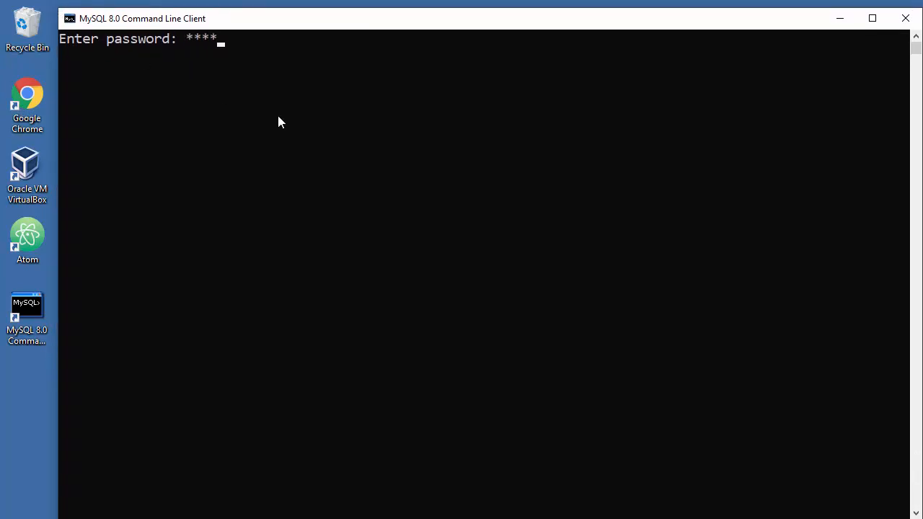
key("Enter")
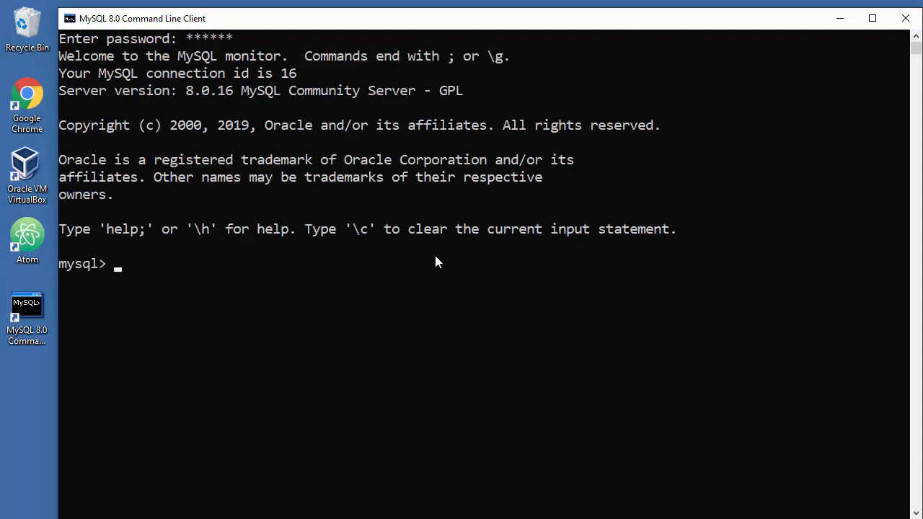
Run SHOW DATABASES to list information_schema, mysql, performance_schema and sys
type("SHOW")
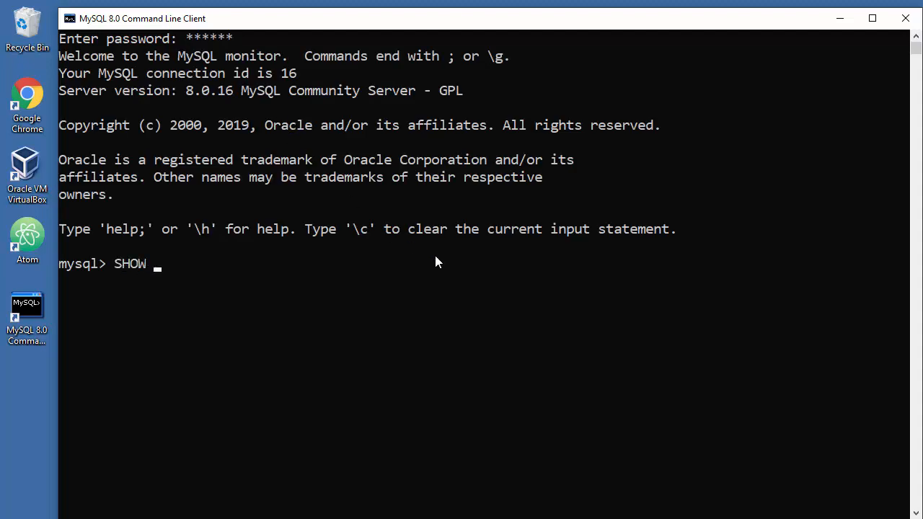
type("DATABASES;")
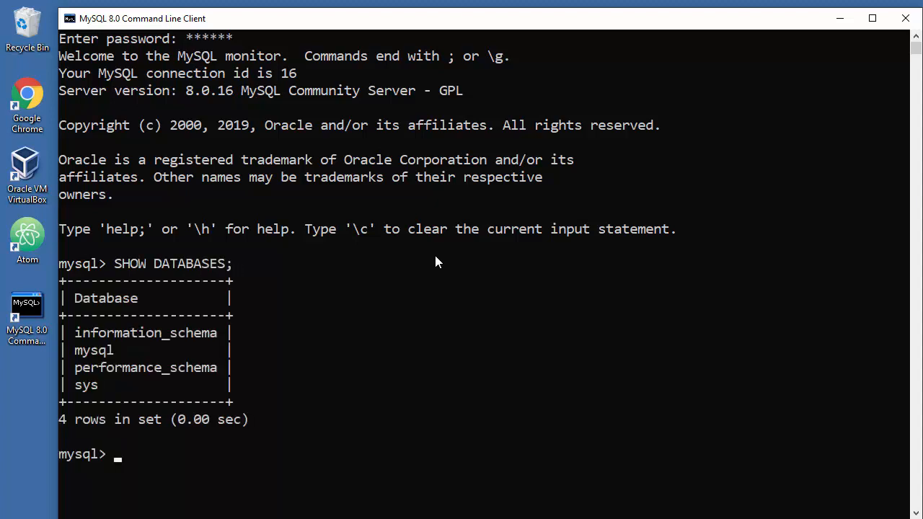
type("SHOW DATABASE;")
type("SHOW DATABASES;")
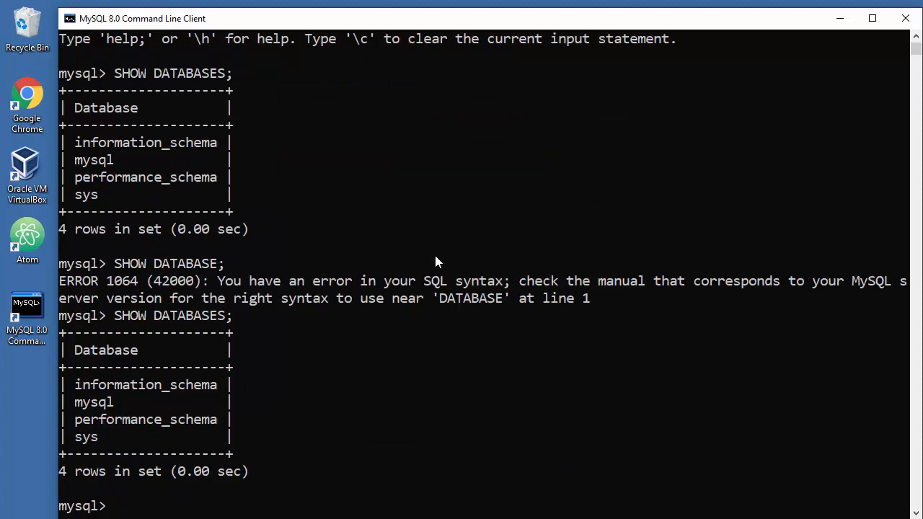
mouse_move(490, 279)
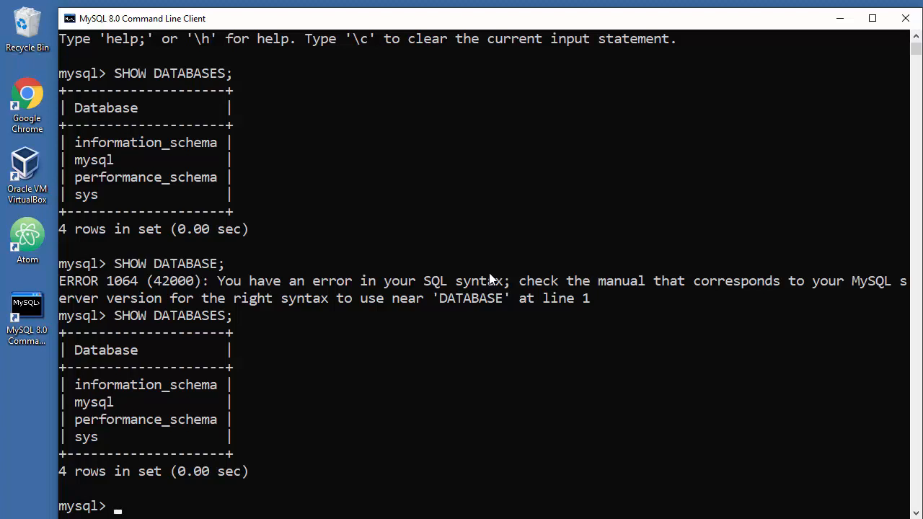
Create the friends database with CREATE DATABASE friends;
type("CREATE")
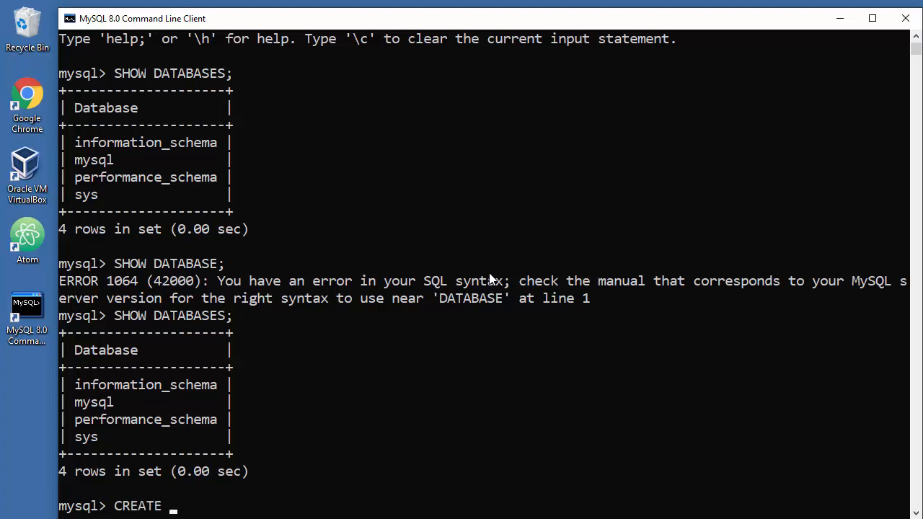
type("DATABASE")
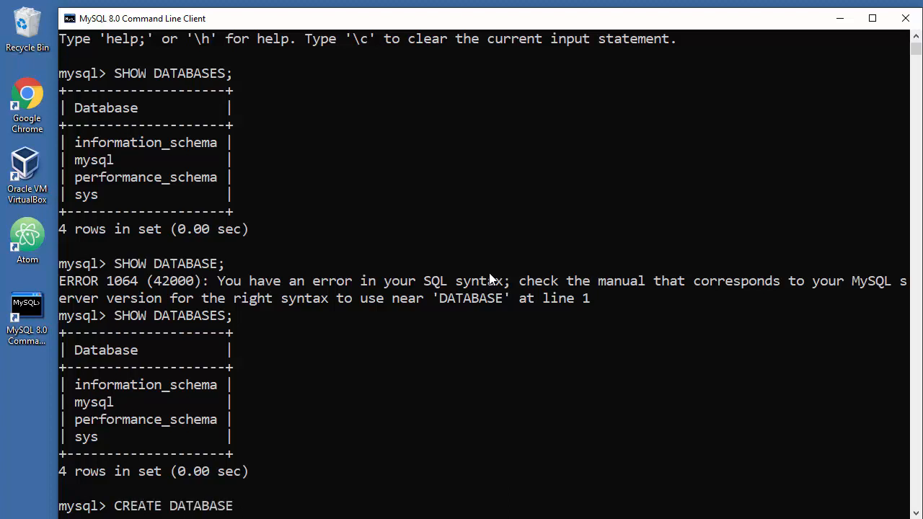
type("f")
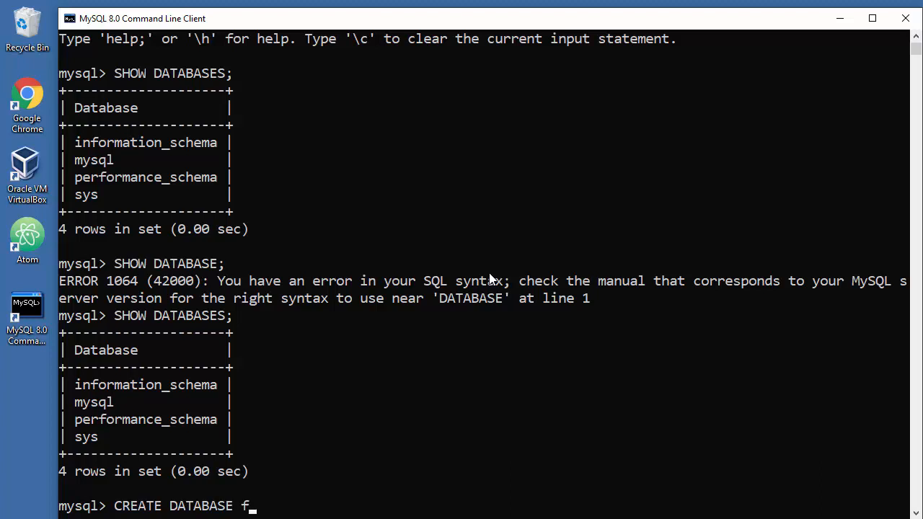
type("riends;")
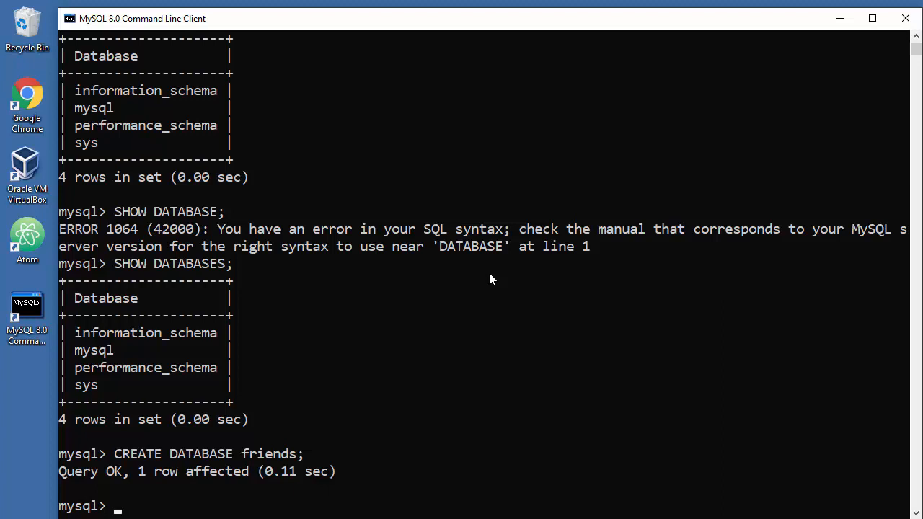
Create the stamps database with CREATE DATABASE stamps;
type("CREATE")
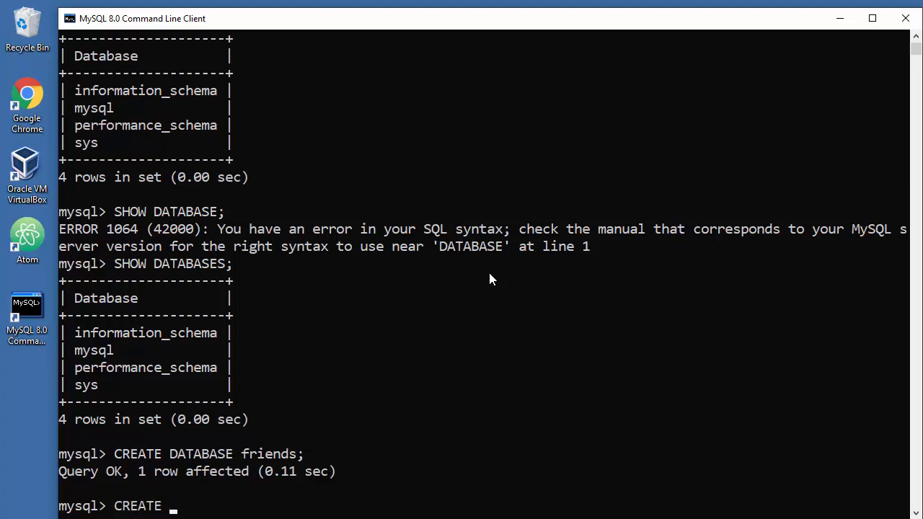
type("DATABASE")
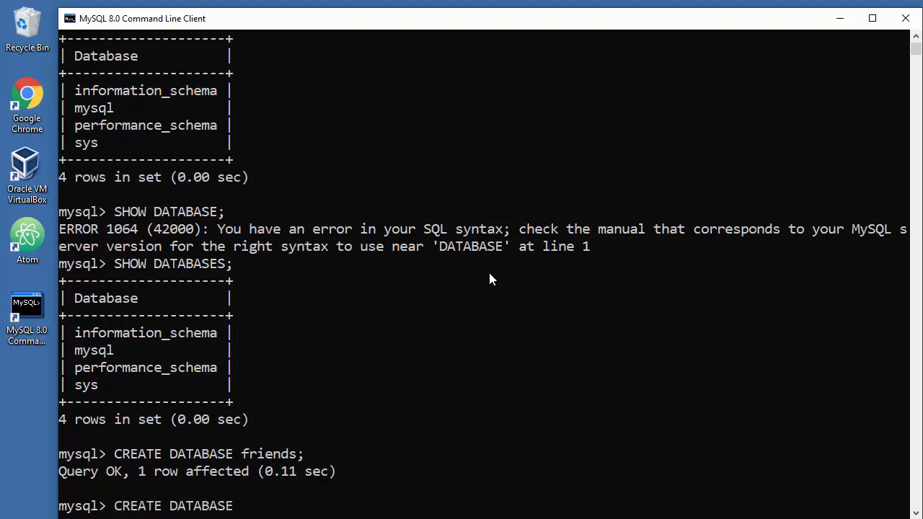
type("stamps")
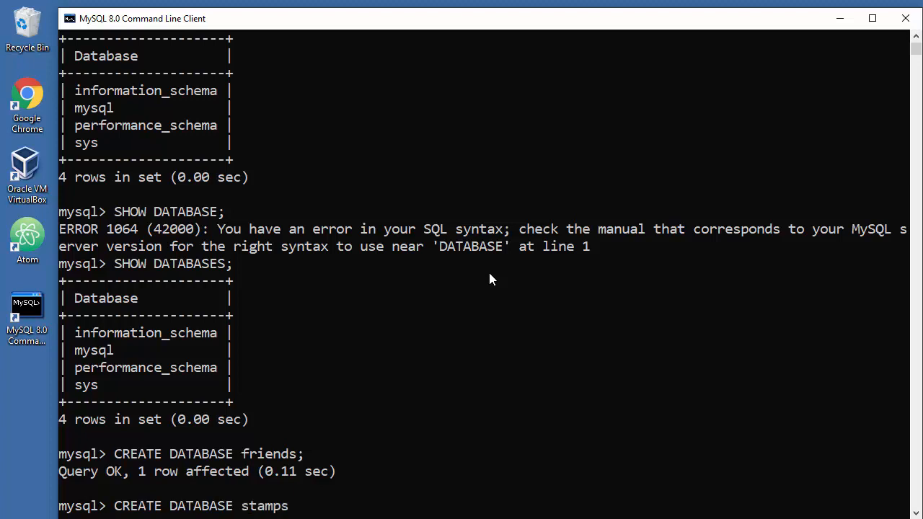
type(";")
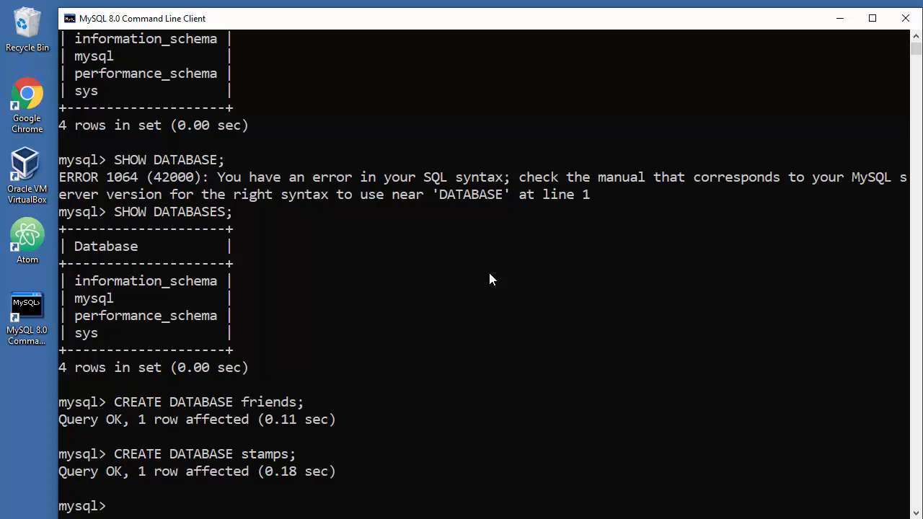
Switch to the friends database with USE friends;
type("US")
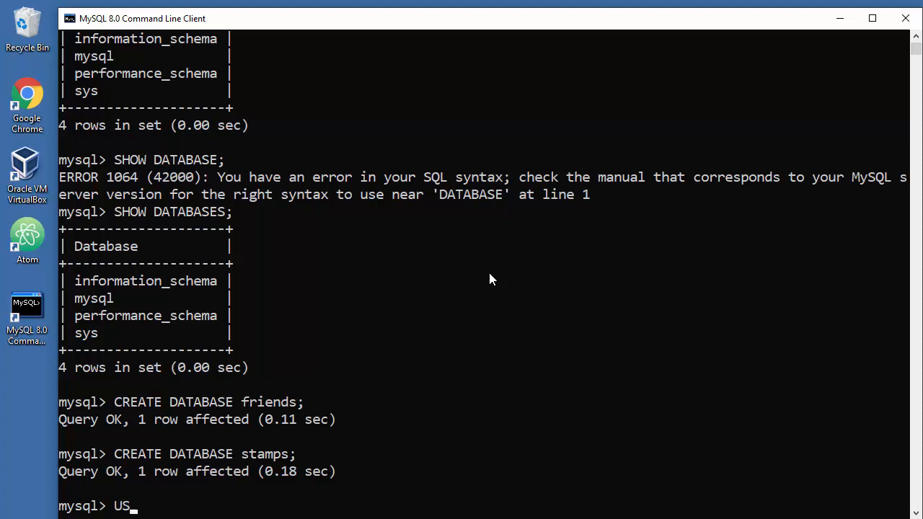
type("E")
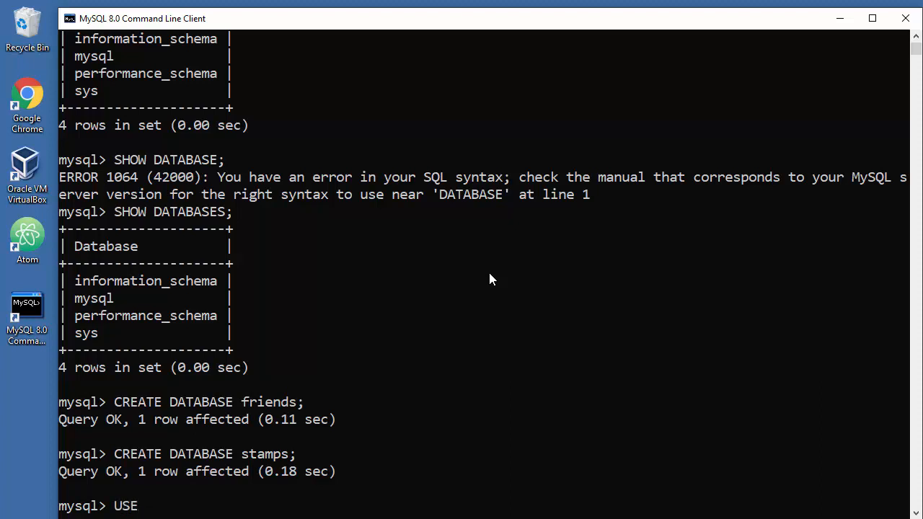
type("friends;")
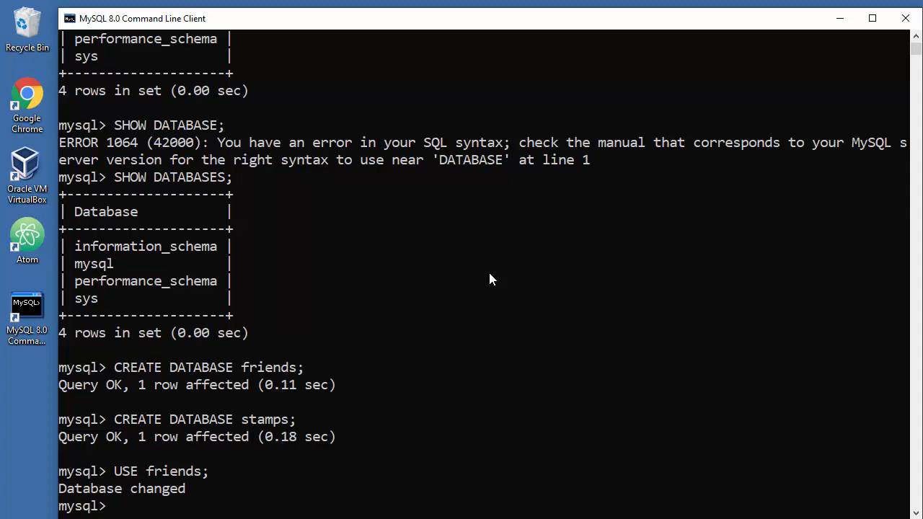
List the tables in friends, which returns an empty set
type("S")
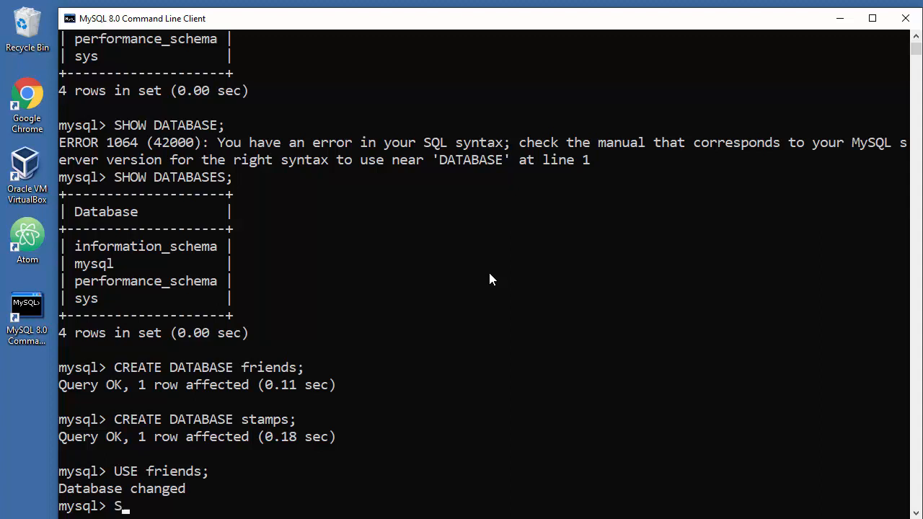
type("HOW TABLES FROM")
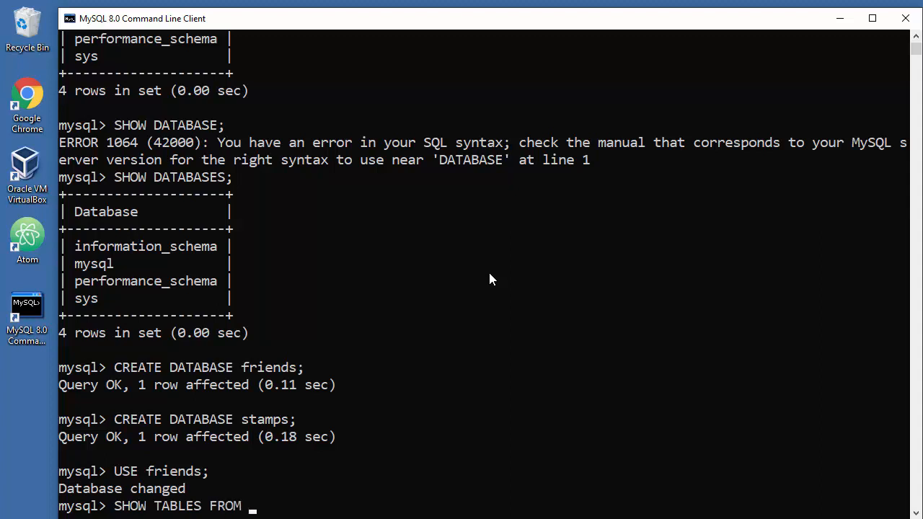
type("friends;")
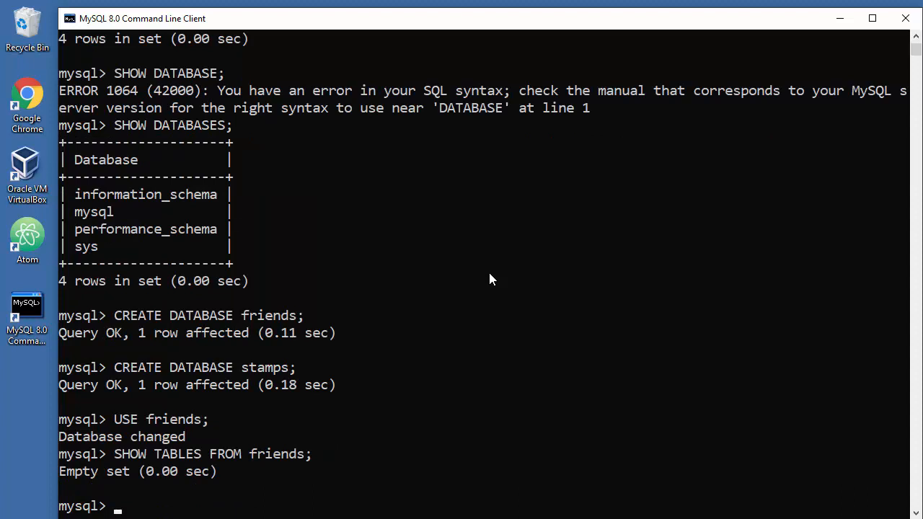
type("DRO")
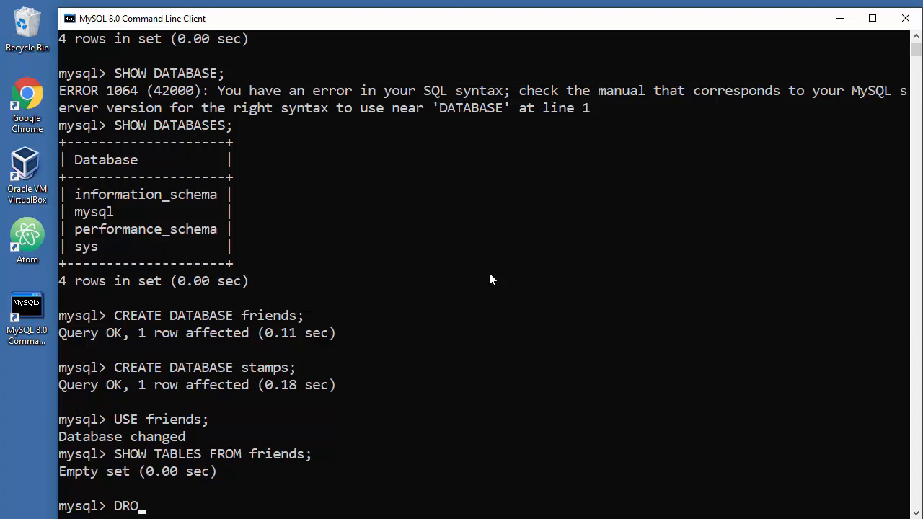
Drop the friends database
type("P DATABA")
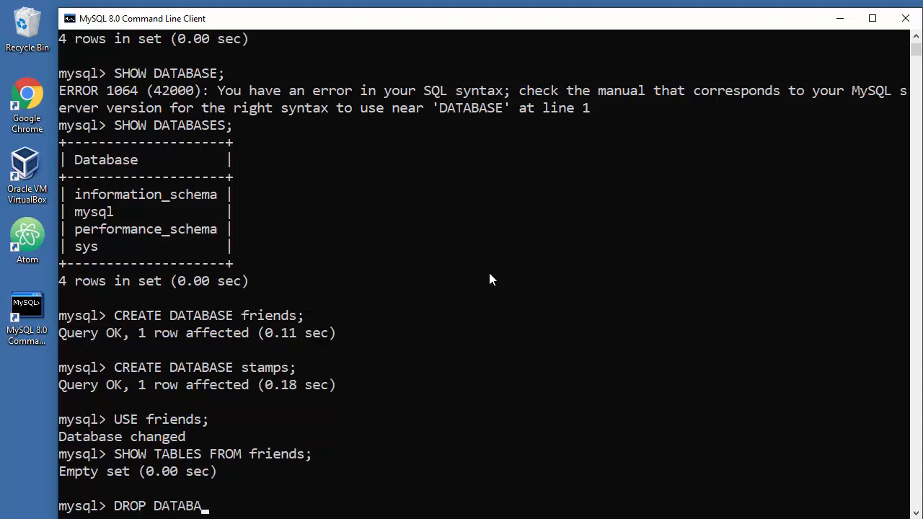
type("SE")
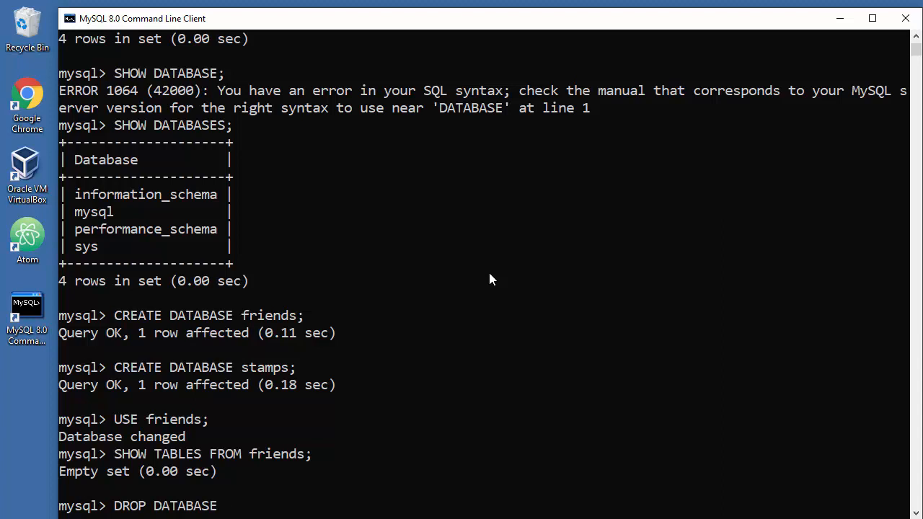
type("friends")
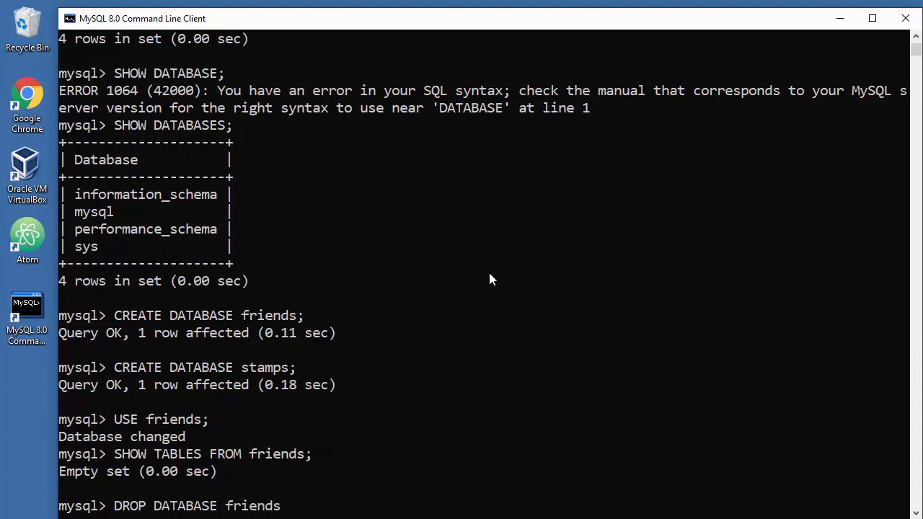
key("Return")
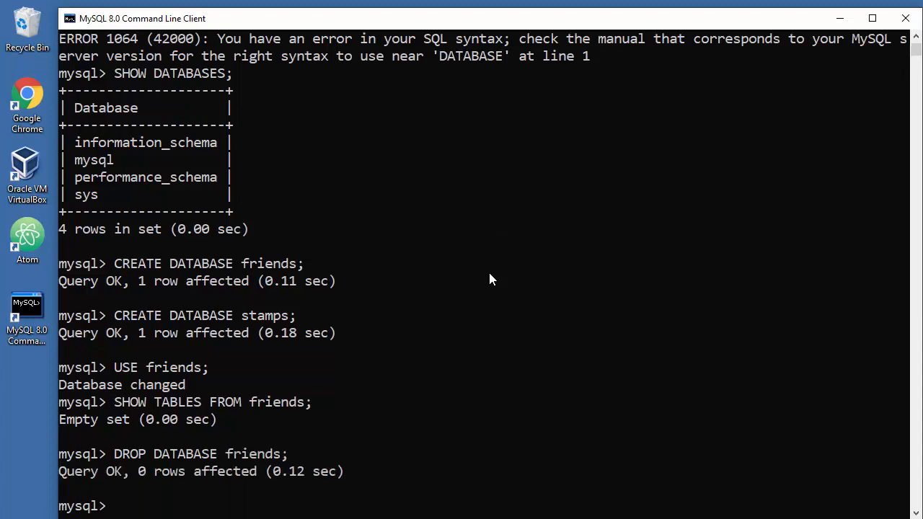
Drop the stamps database and begin typing a SHOW DATABASE command
type("DROP D")
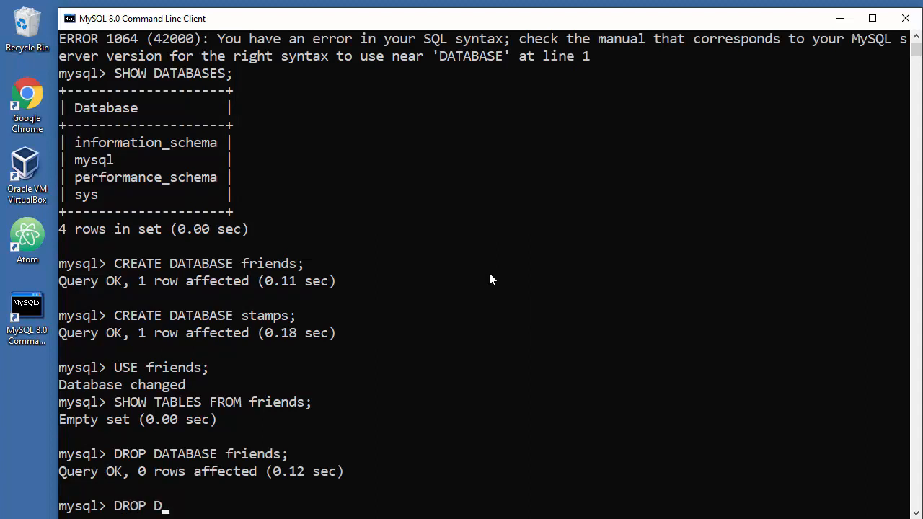
type("ATABASE")
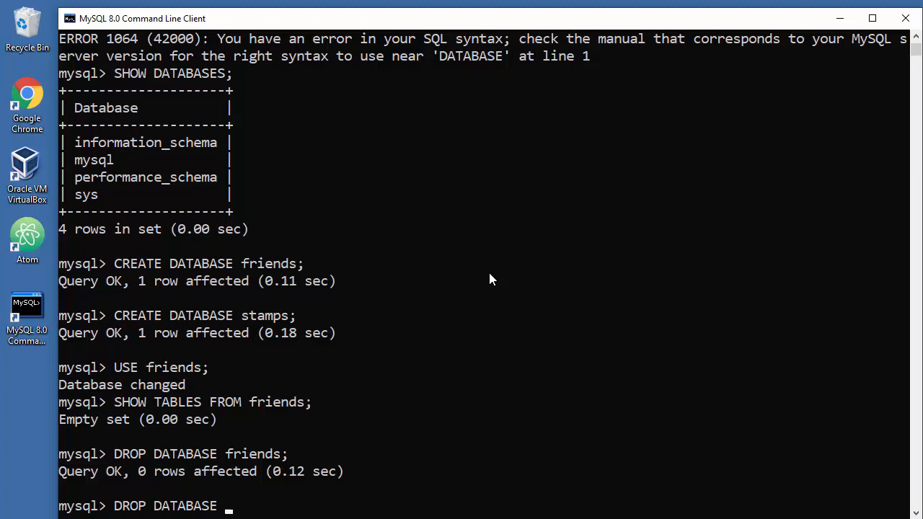
type("stamps")
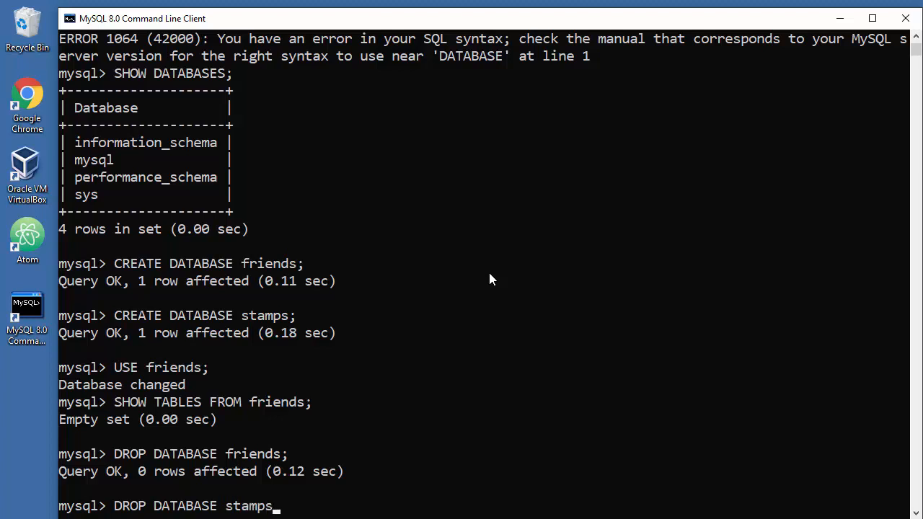
key("enter")
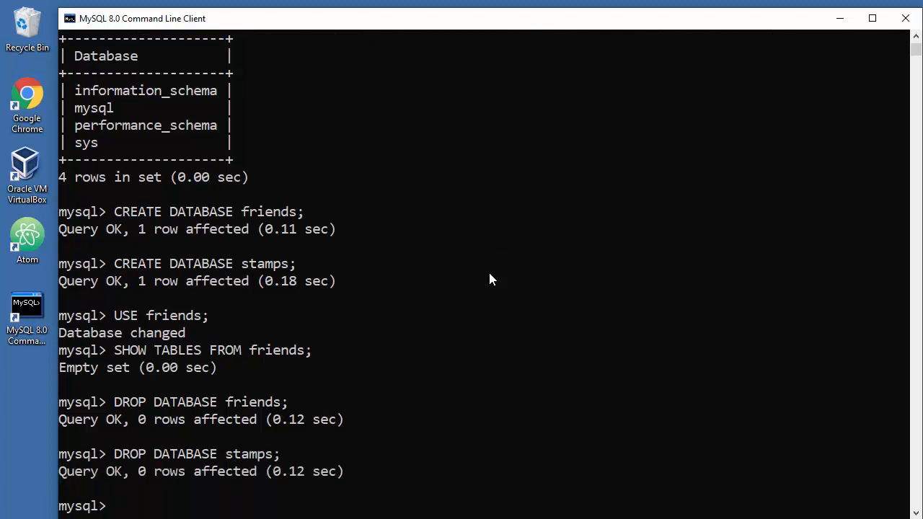
type("SHOW")
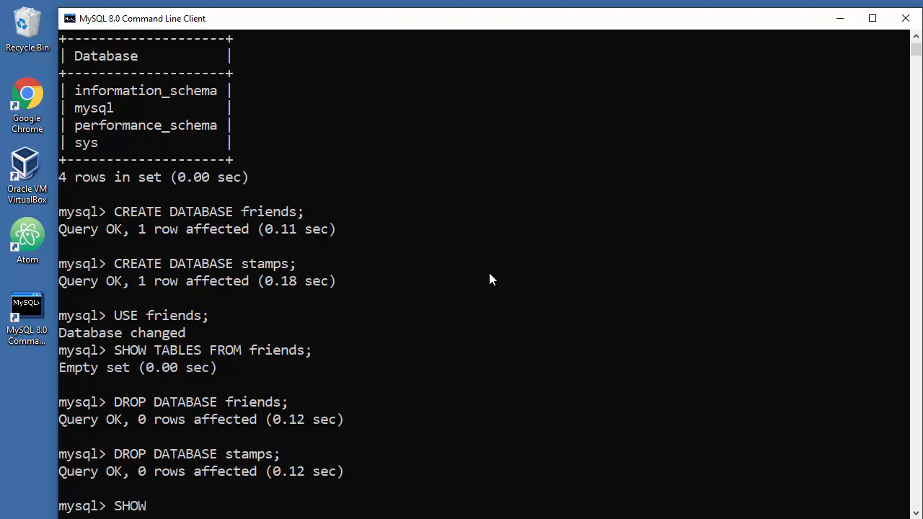
type("DATABASE")
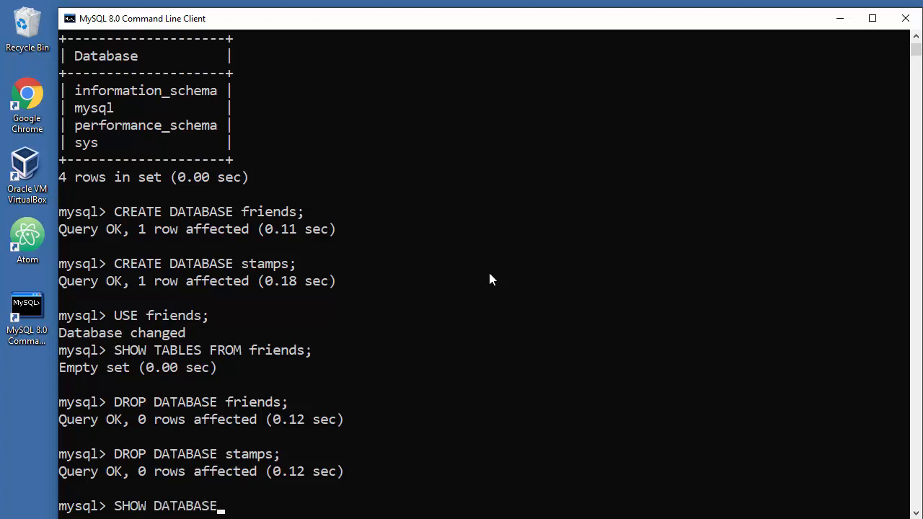